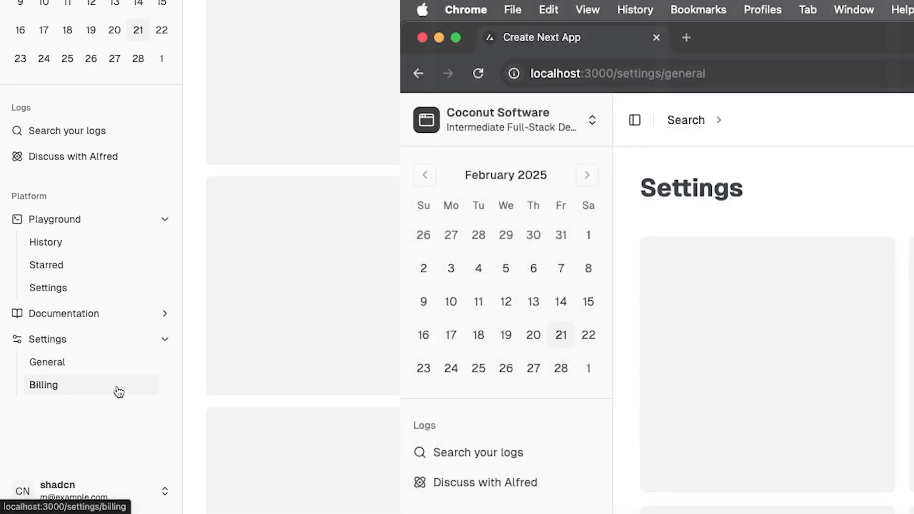
Open the Billing settings page from the sidebar, then select the Settings group header.
{"action": "left_click", "coordinate": [43, 384]}
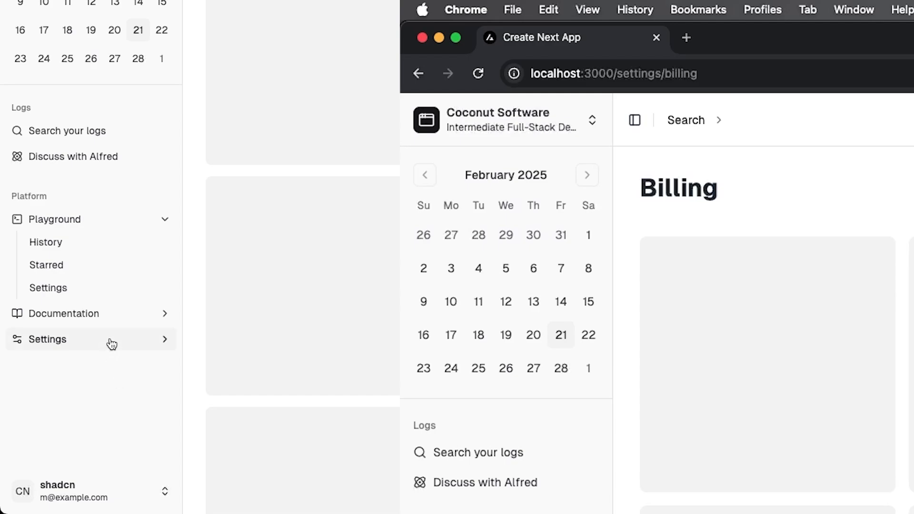
{"action": "left_click", "coordinate": [47, 339]}
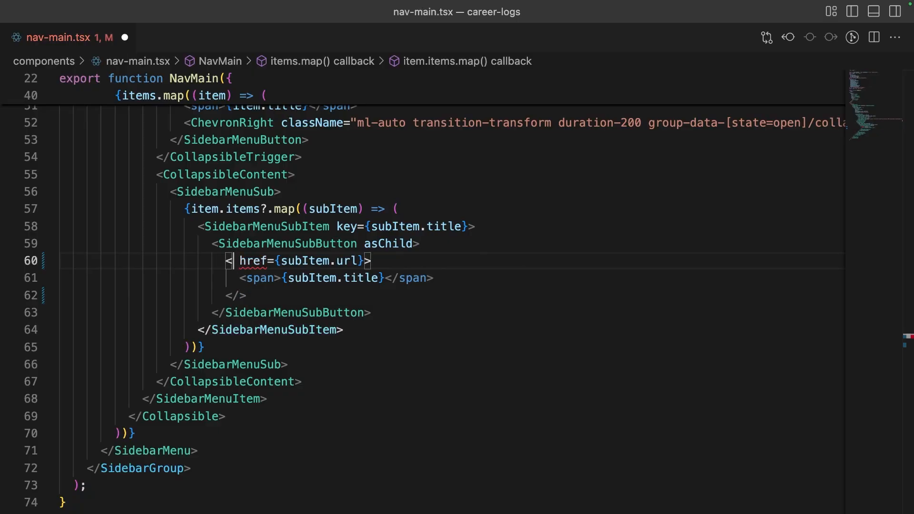
Rename the SidebarMenuSubButton's <a> tag in nav-main.tsx to <Link>.
{"action": "type", "text": "Link"}
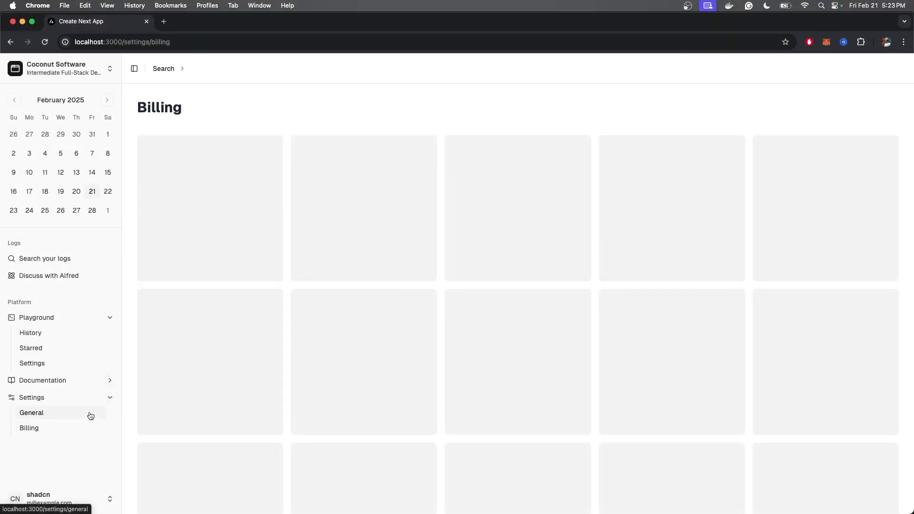
Open General settings, then expand the Settings group to reveal General and Billing.
{"action": "left_click", "coordinate": [28, 427]}
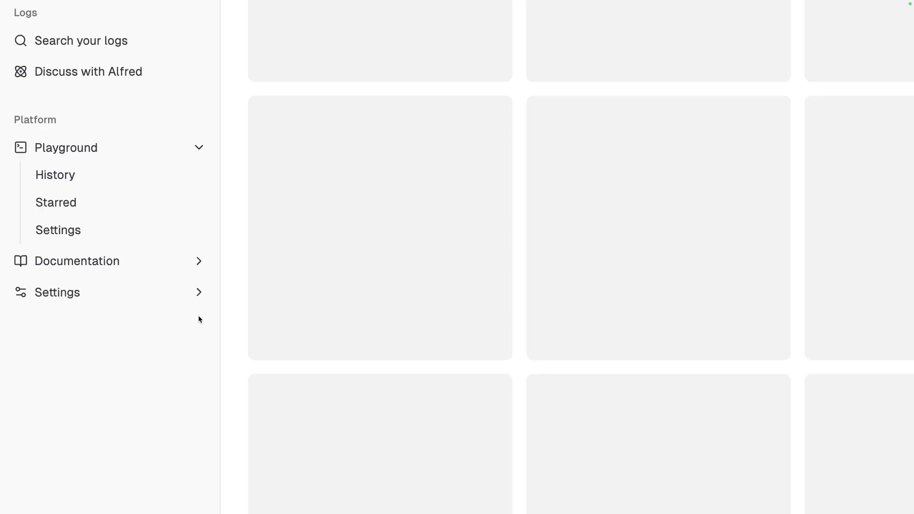
{"action": "left_click", "coordinate": [57, 292]}
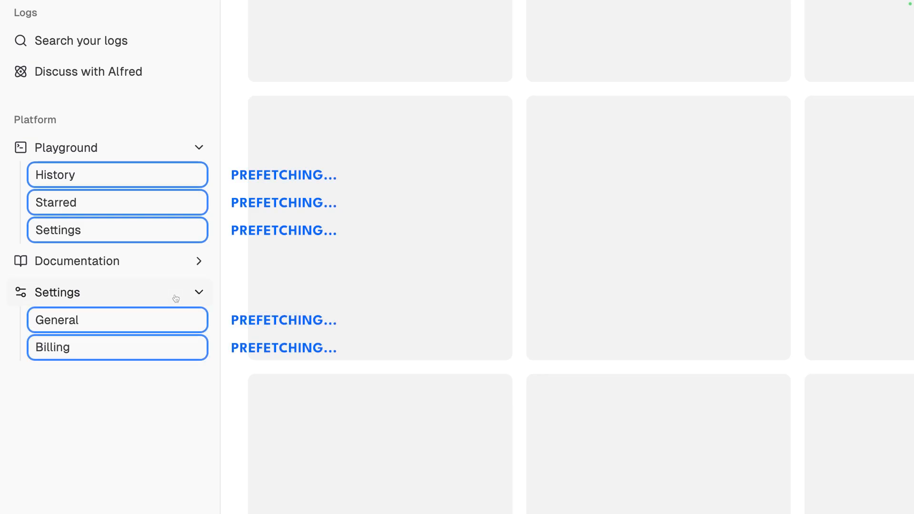